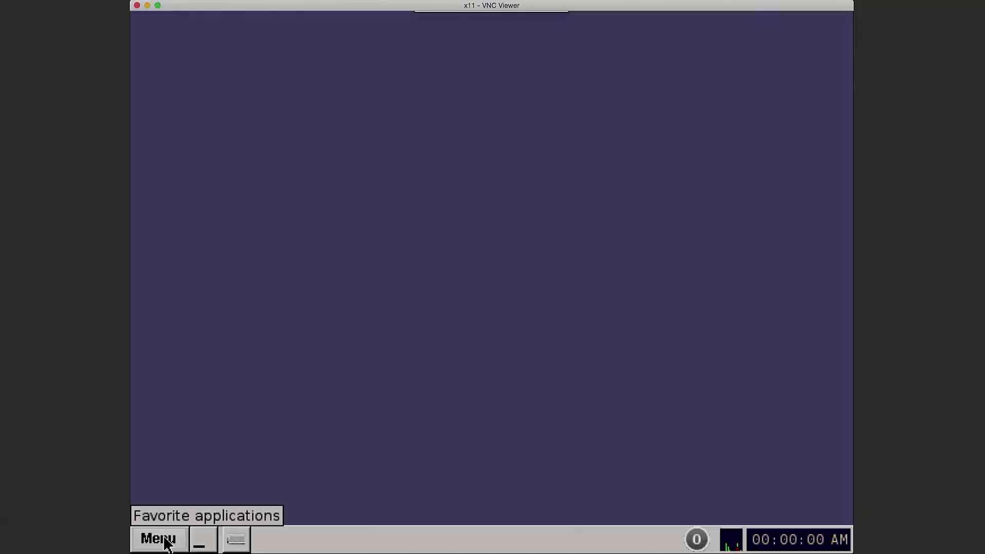
Launch the Control Panel from the favorite applications list.
left_click(158, 538)
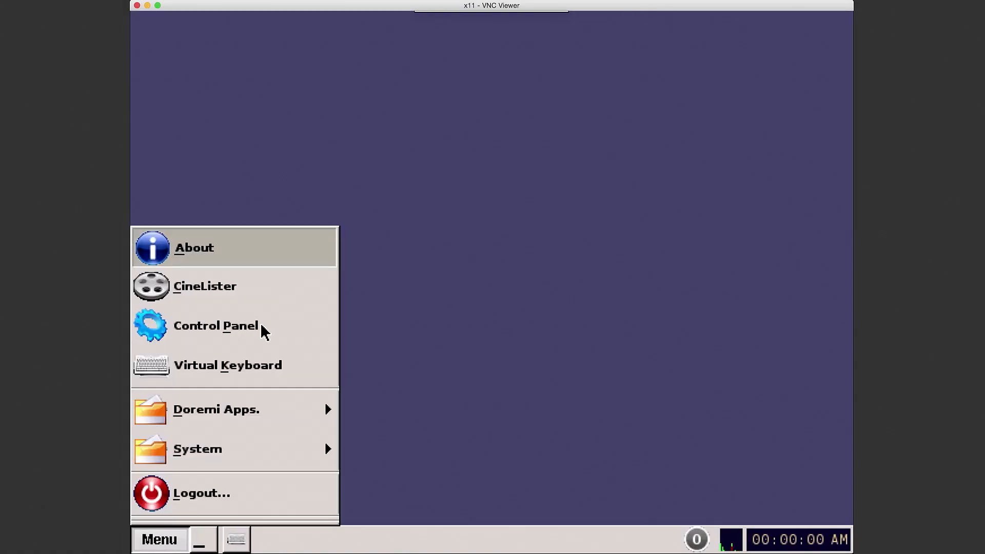
left_click(216, 326)
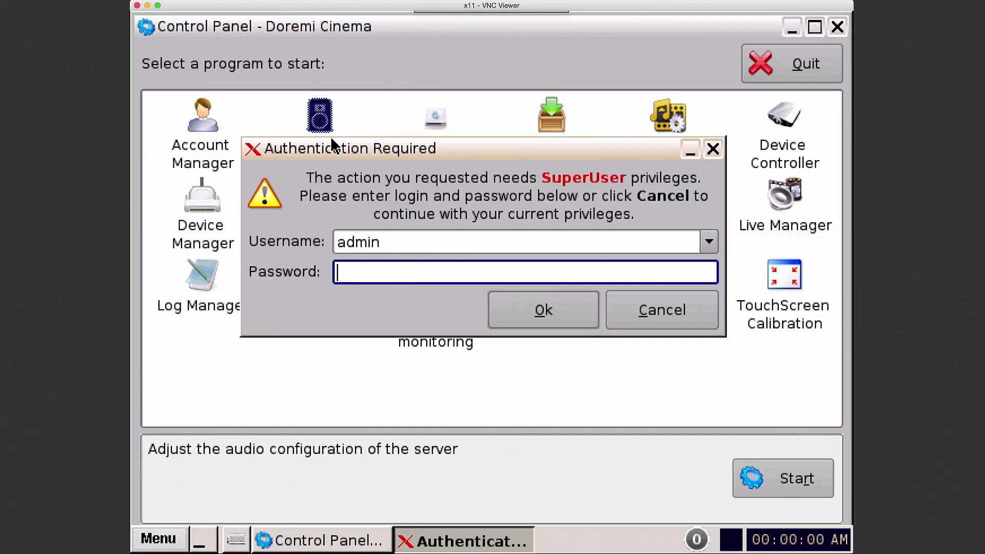
Log in as admin with the SuperUser password to unlock Audio Configuration.
type("****")
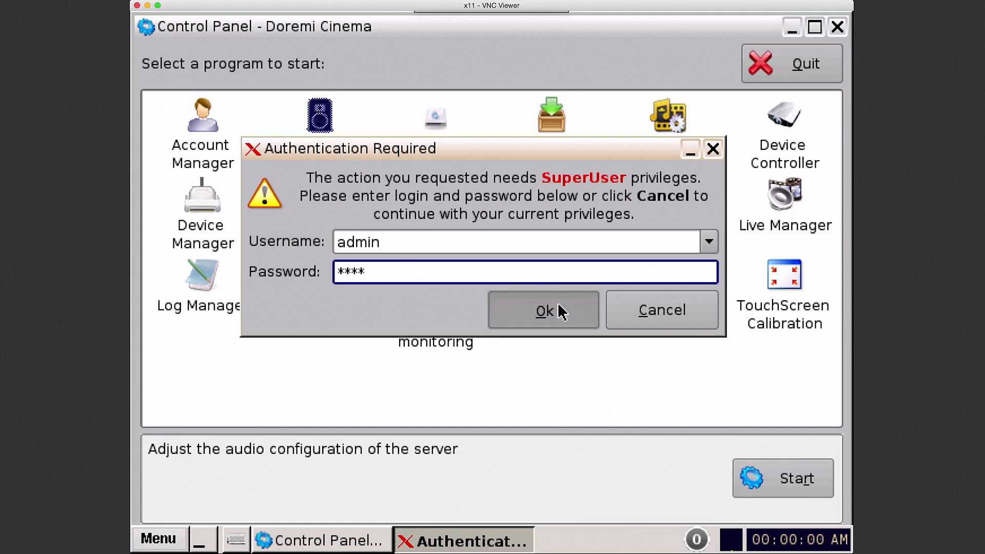
left_click(542, 310)
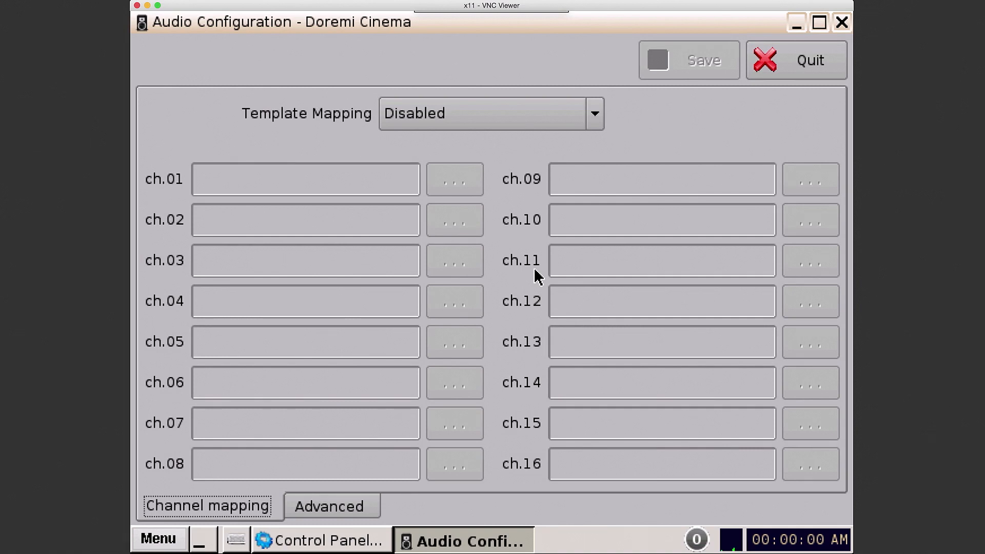
mouse_move(506, 192)
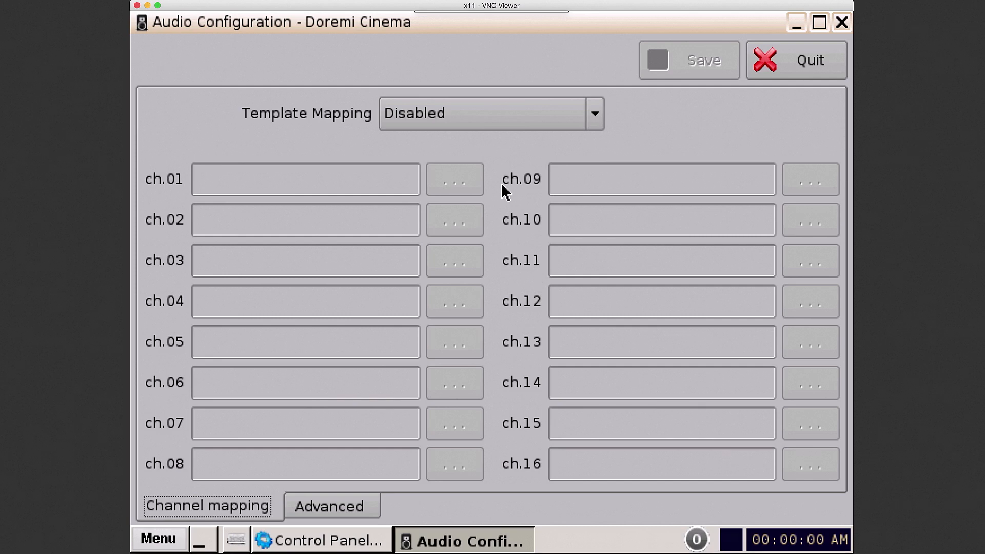
mouse_move(507, 144)
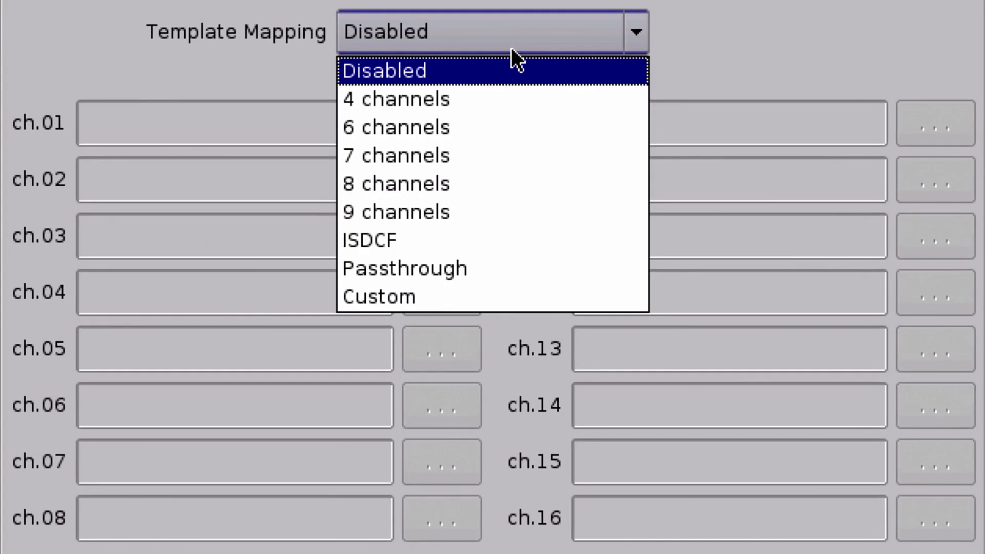
mouse_move(515, 240)
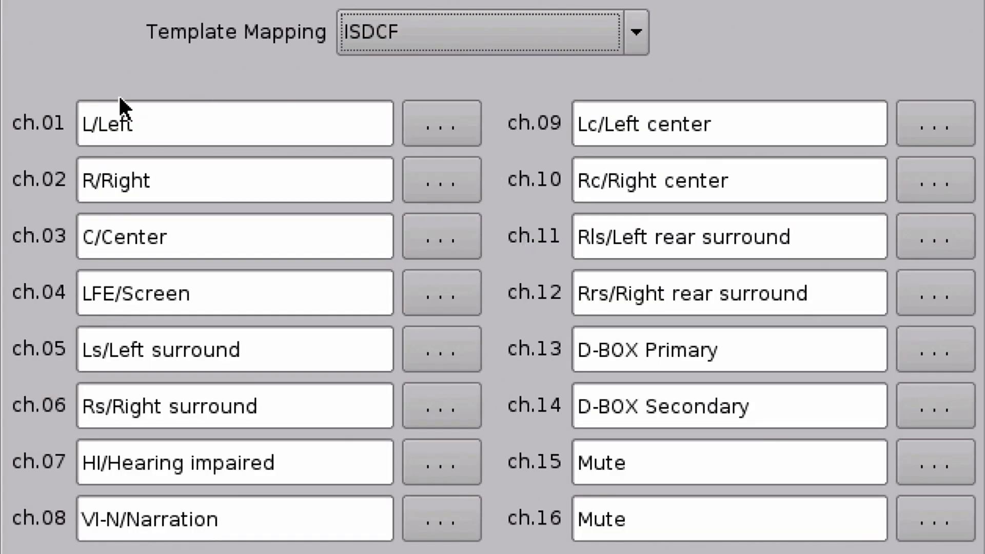
mouse_move(185, 139)
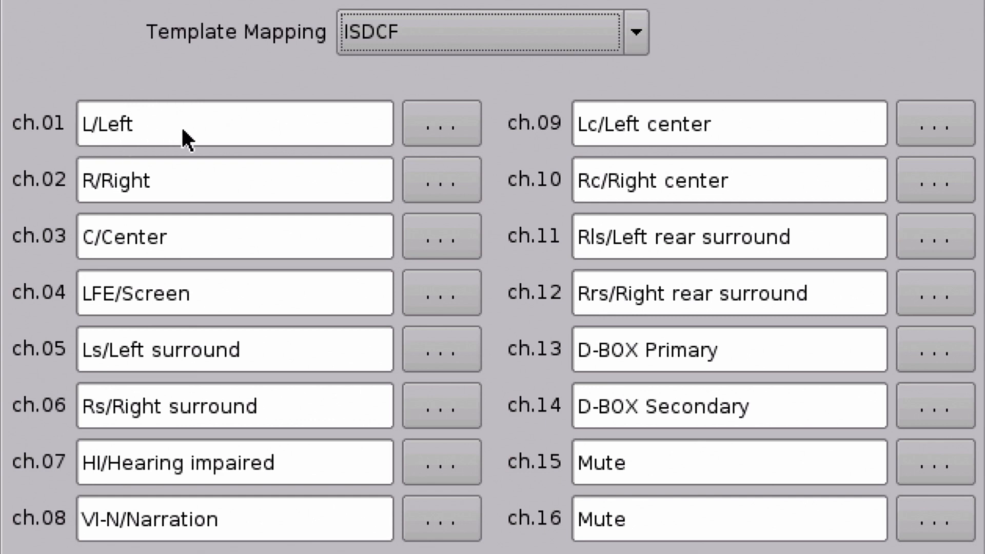
mouse_move(70, 135)
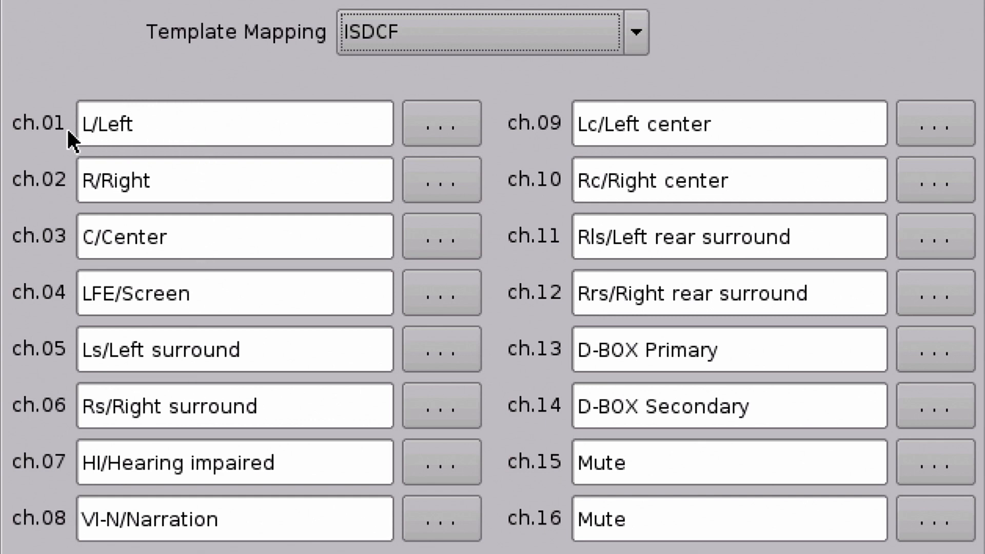
mouse_move(16, 145)
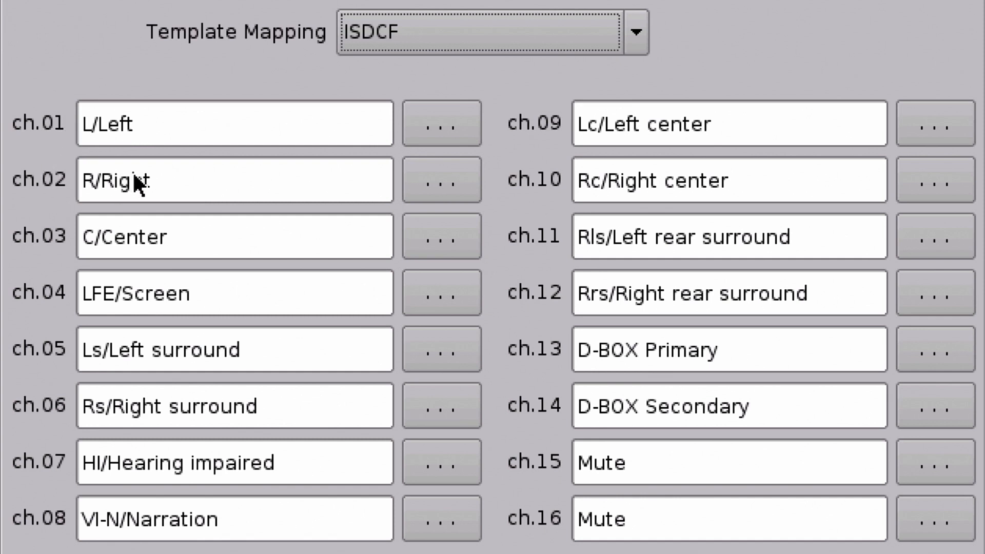
mouse_move(192, 255)
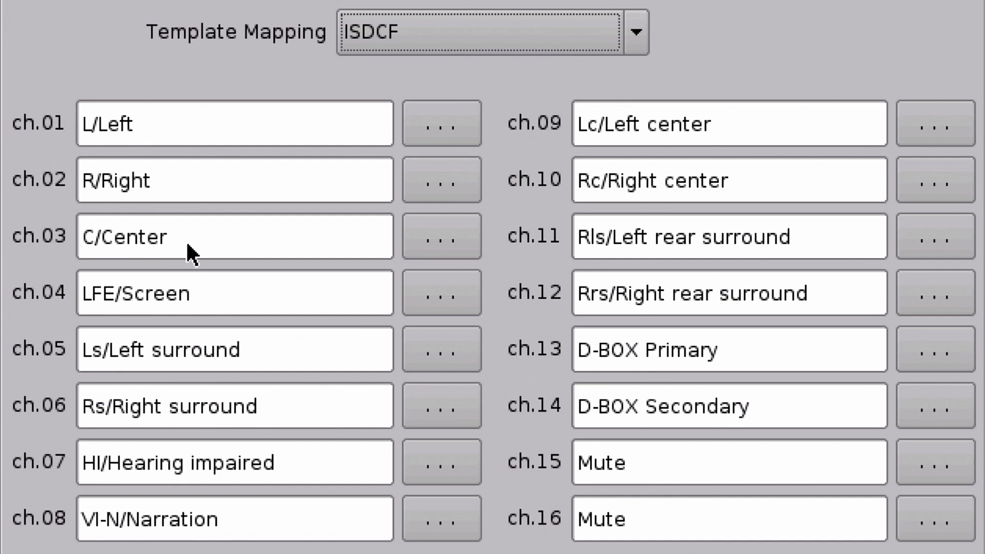
mouse_move(211, 419)
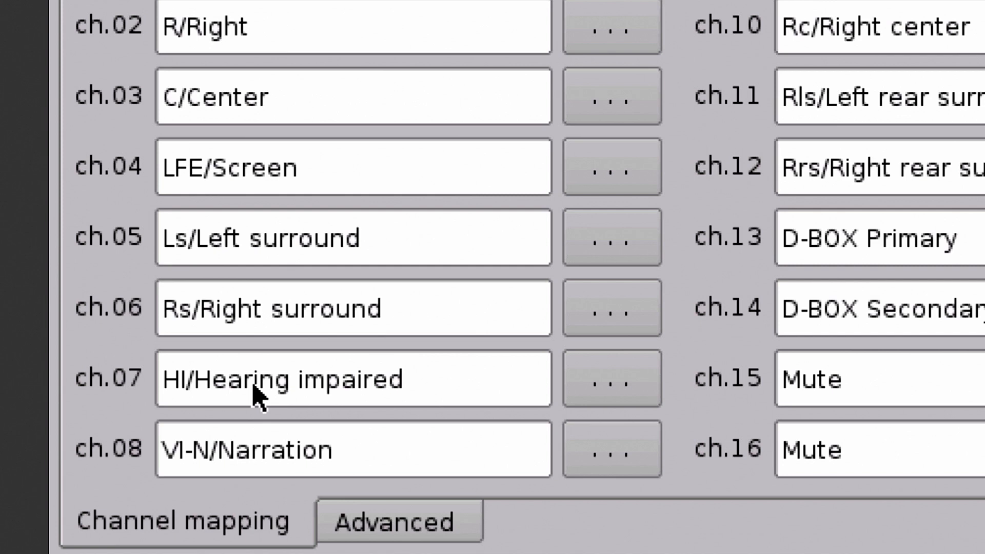
mouse_move(214, 380)
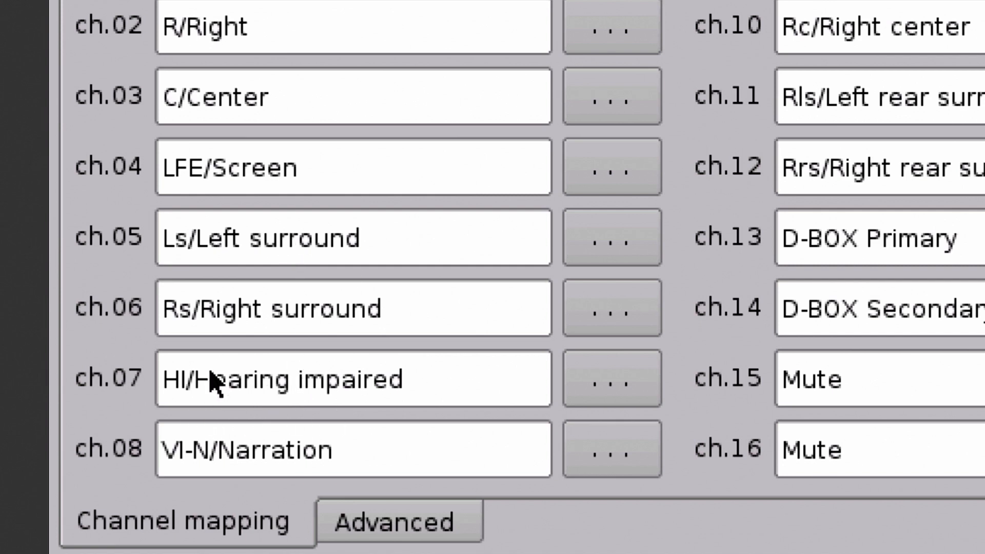
mouse_move(226, 402)
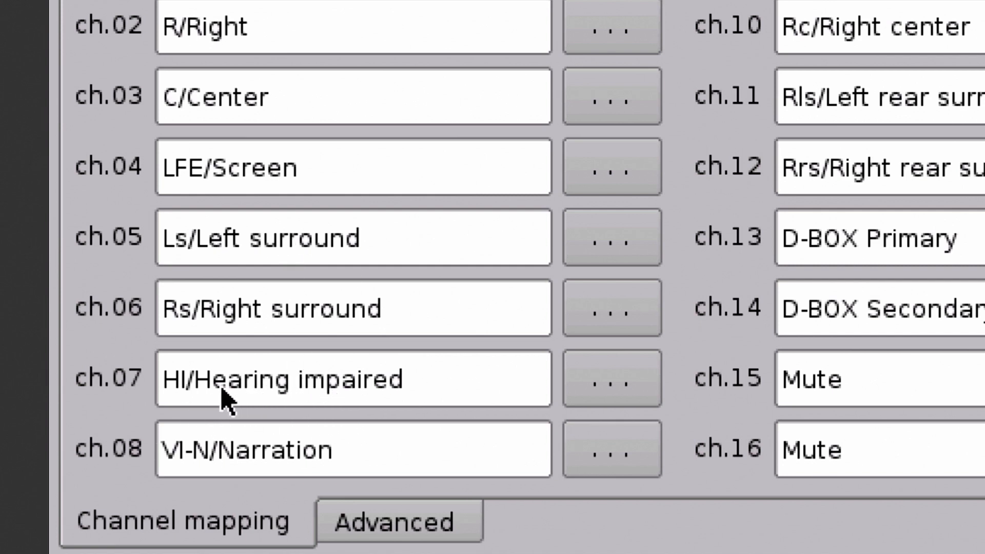
mouse_move(468, 430)
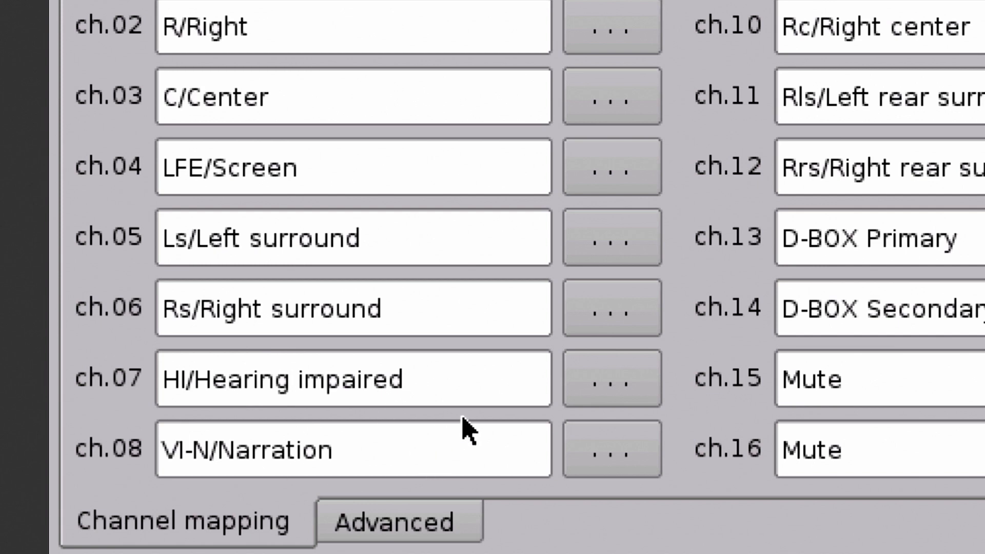
Scroll the channel list right to reach channels 11–16.
scroll("right", 3)
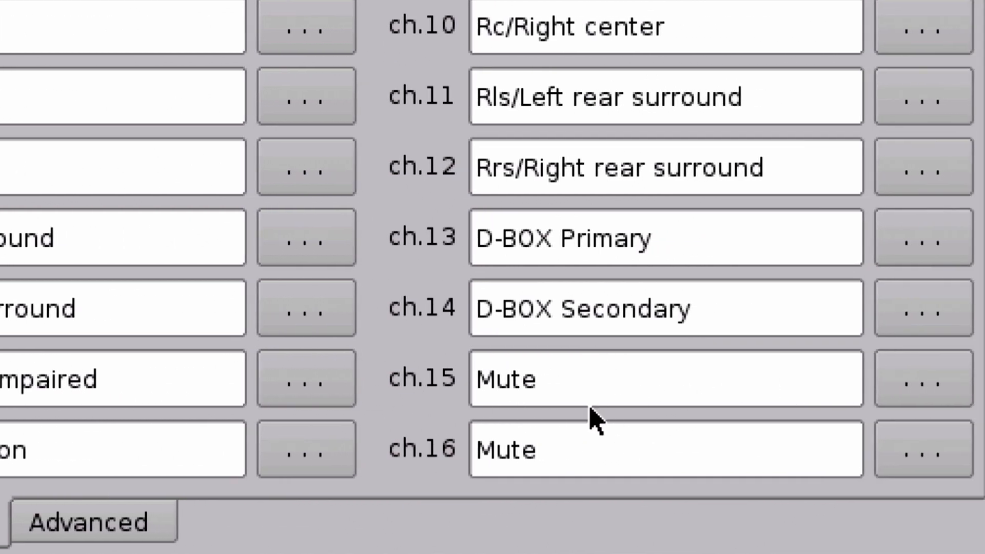
mouse_move(923, 378)
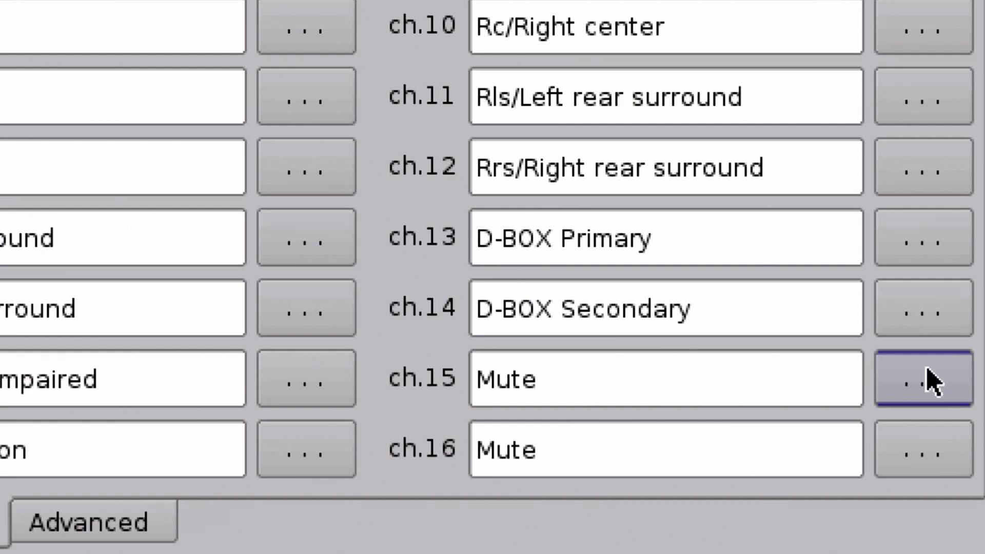
Label channel 15 HI/Hearing impaired and channel 16 VI-N/Narration, making the mapping Custom.
left_click(922, 379)
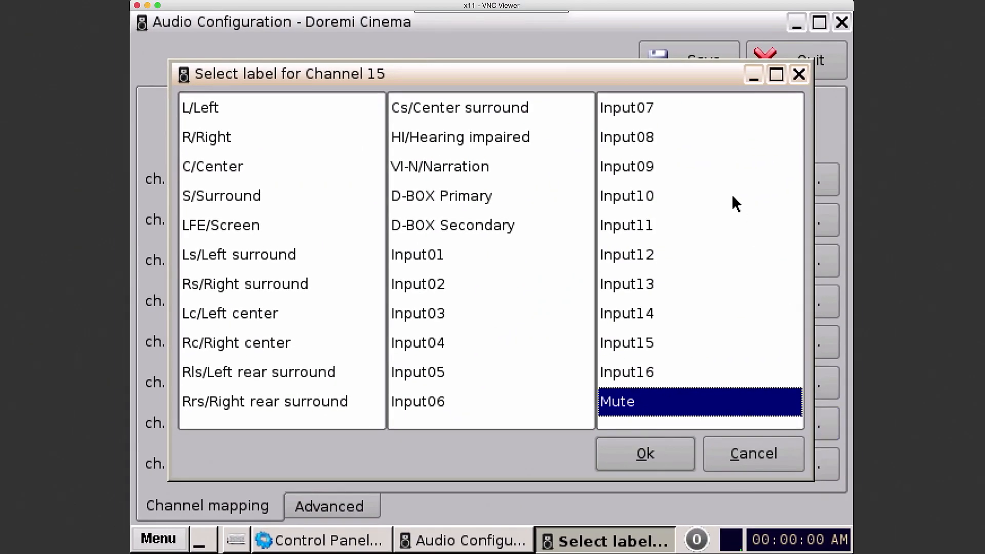
left_click(460, 137)
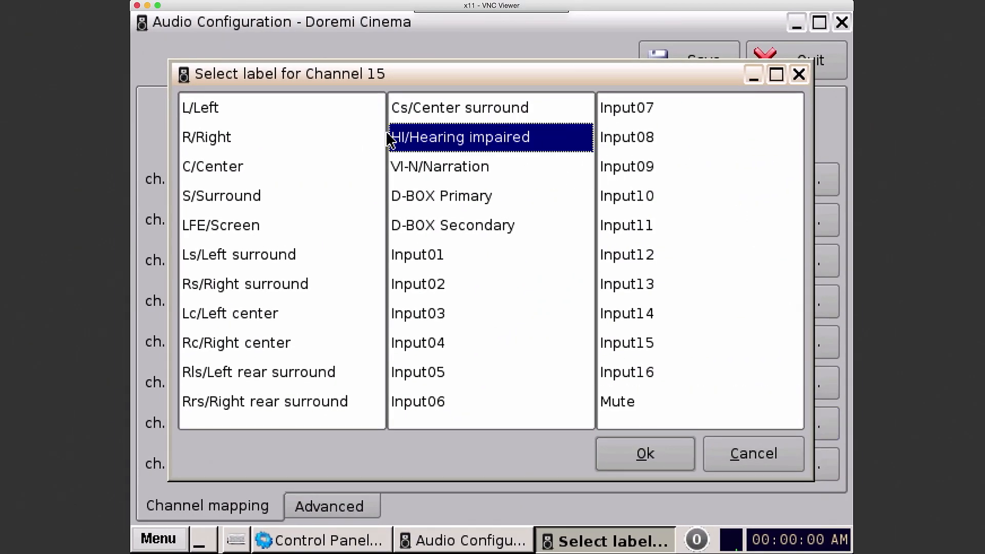
left_click(645, 453)
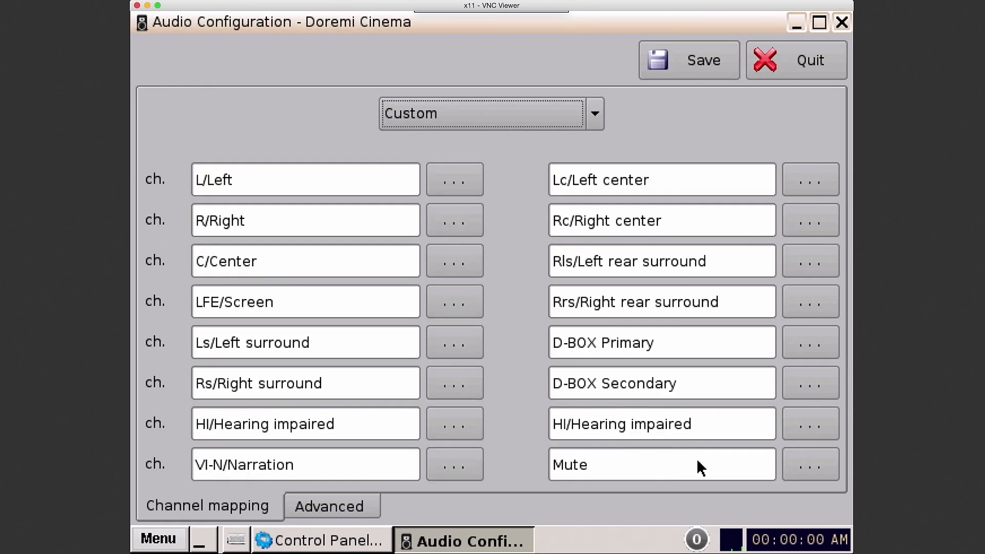
left_click(810, 464)
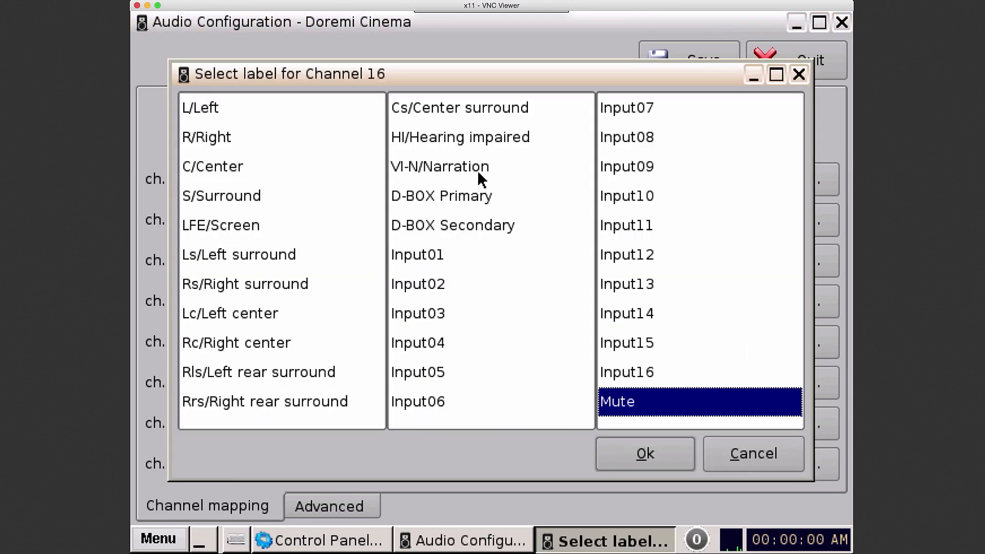
left_click(440, 167)
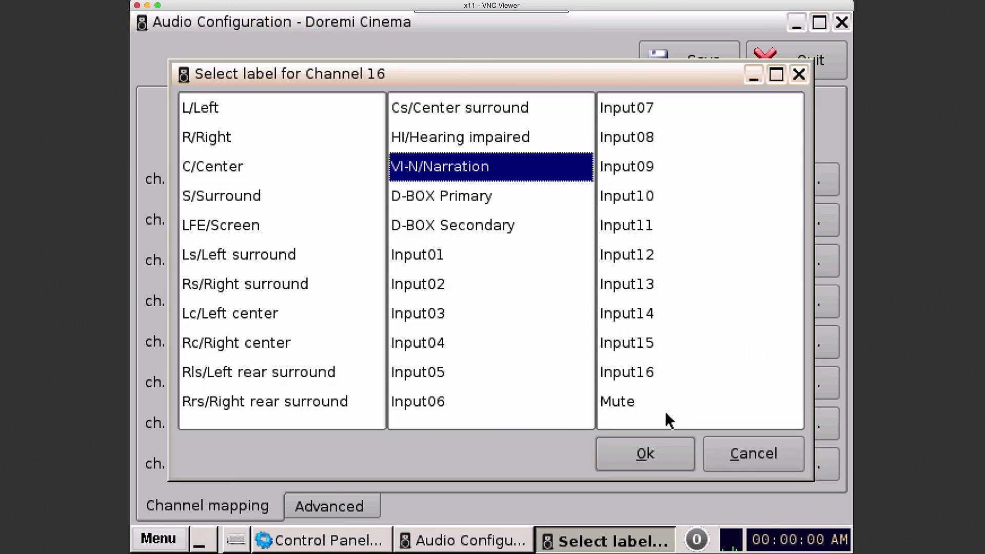
left_click(645, 453)
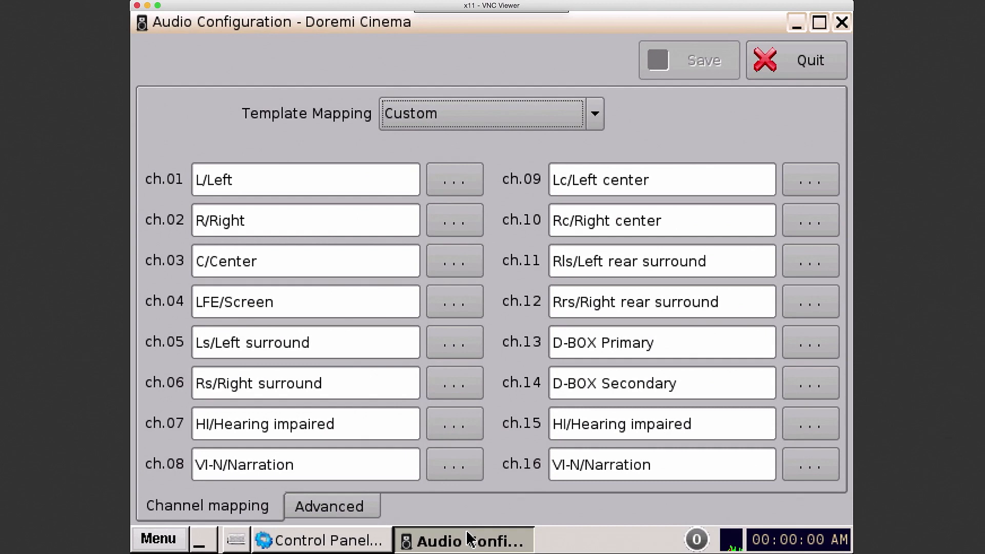
mouse_move(180, 458)
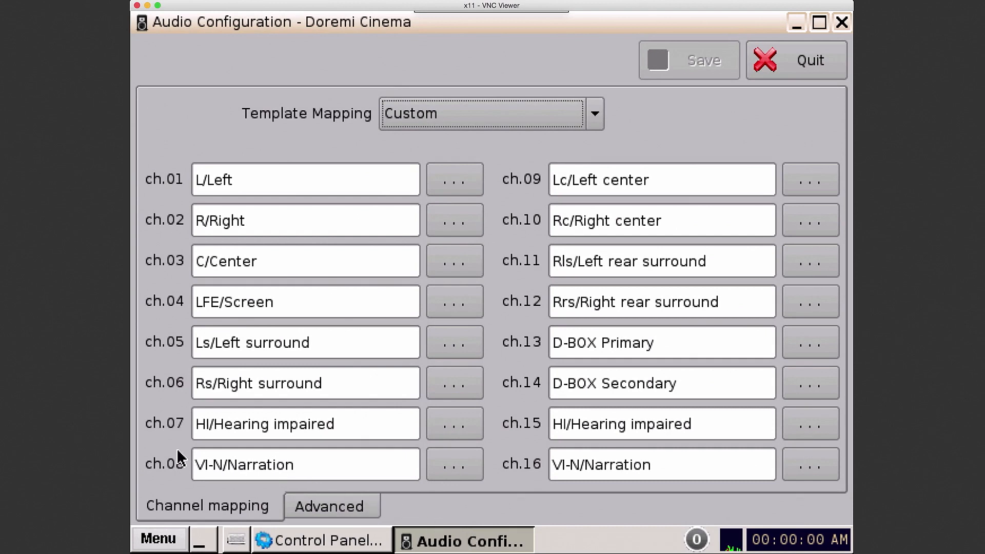
Assign Rrs/Right rear surround to channel 8.
left_click(454, 424)
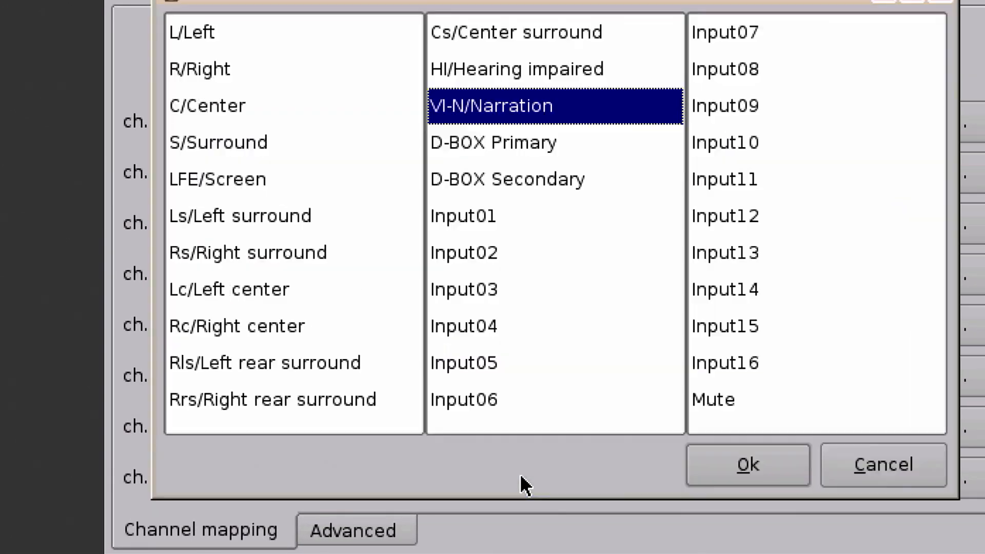
left_click(747, 465)
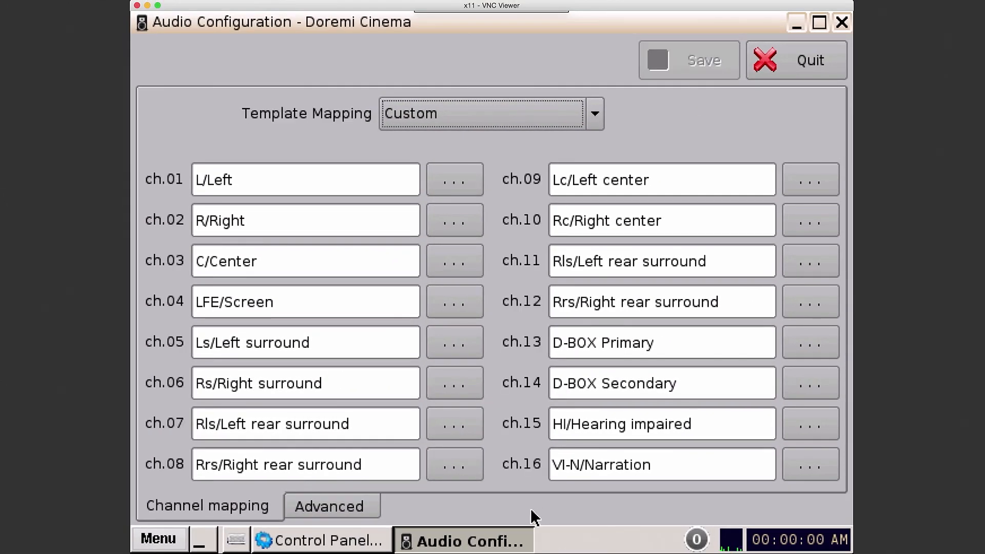
mouse_move(218, 428)
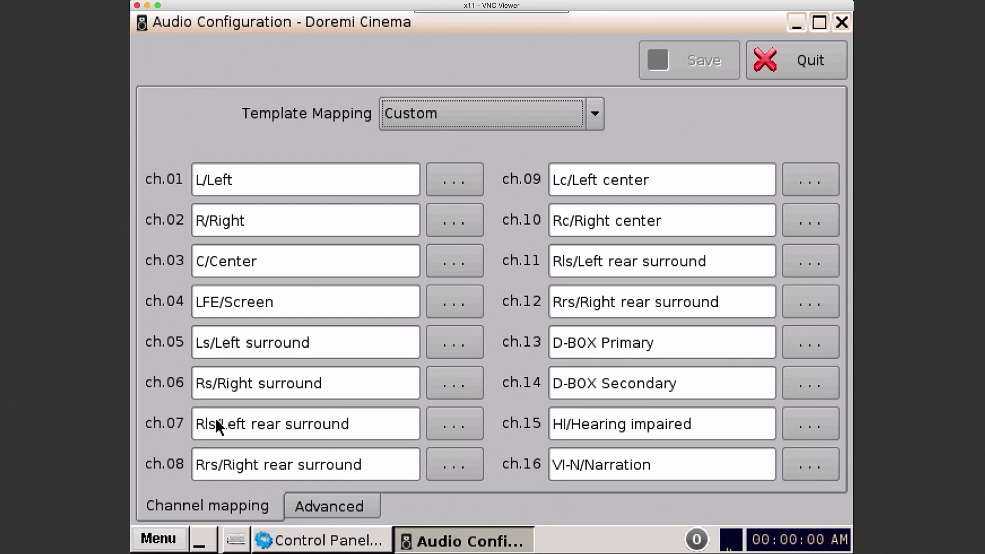
mouse_move(193, 475)
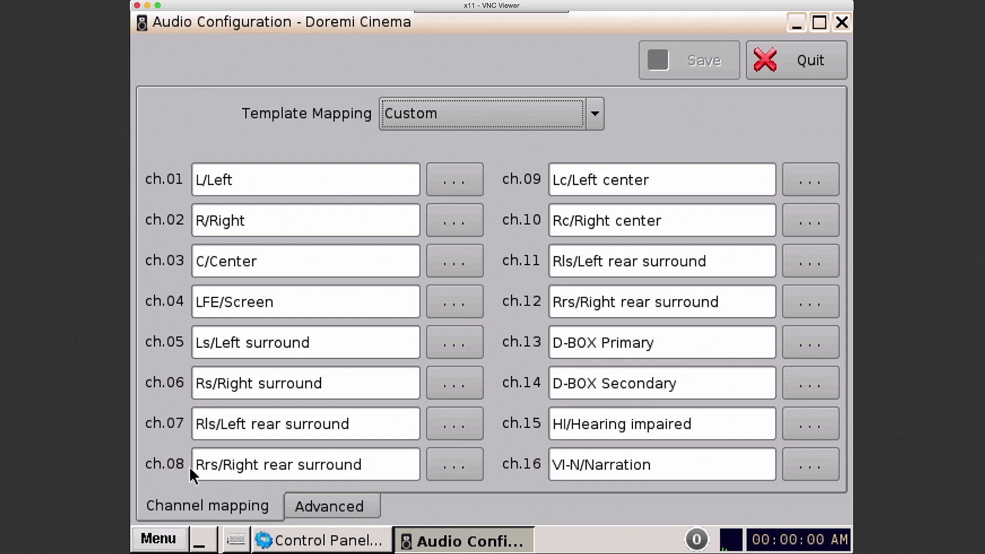
mouse_move(427, 477)
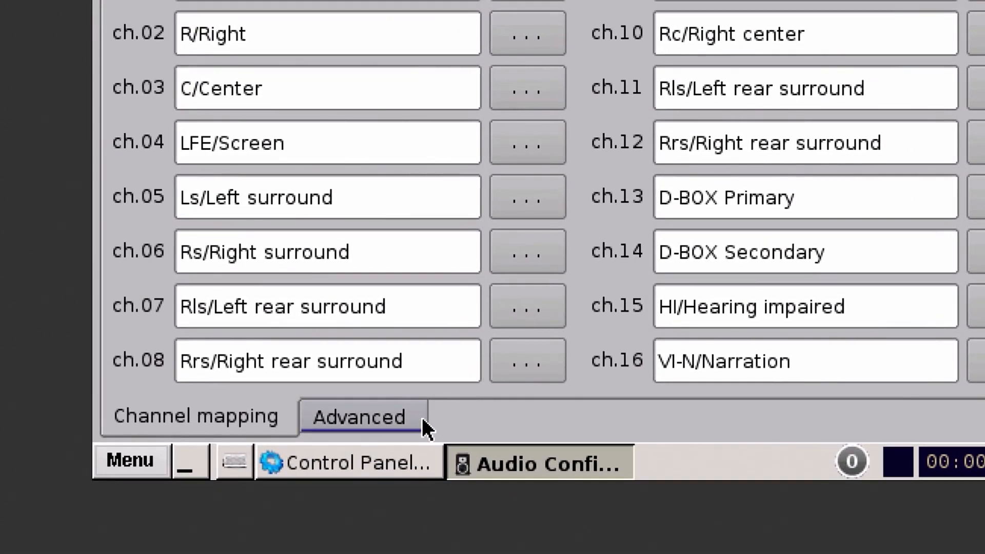
Set the Advanced audio delay to 50 ms and save the configuration.
left_click(358, 416)
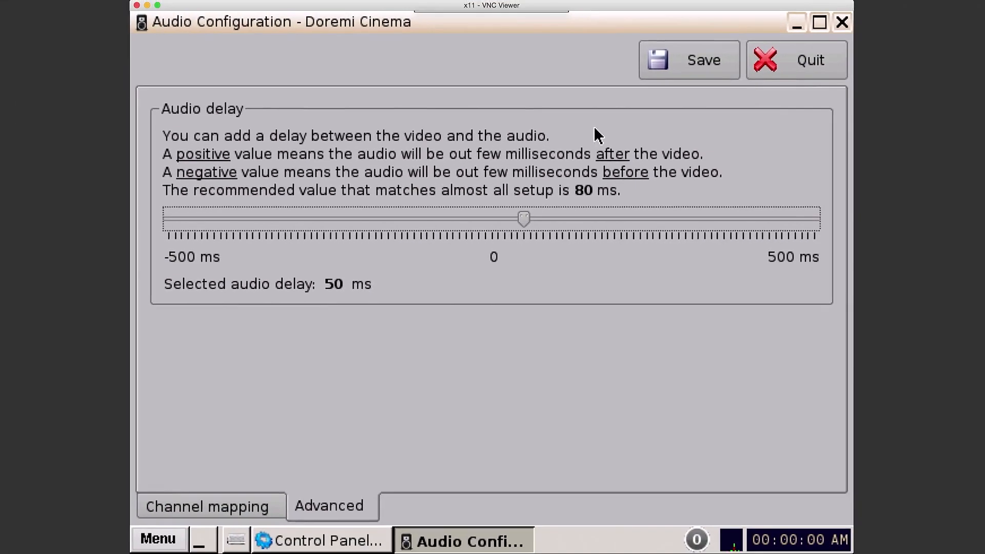
left_click(687, 59)
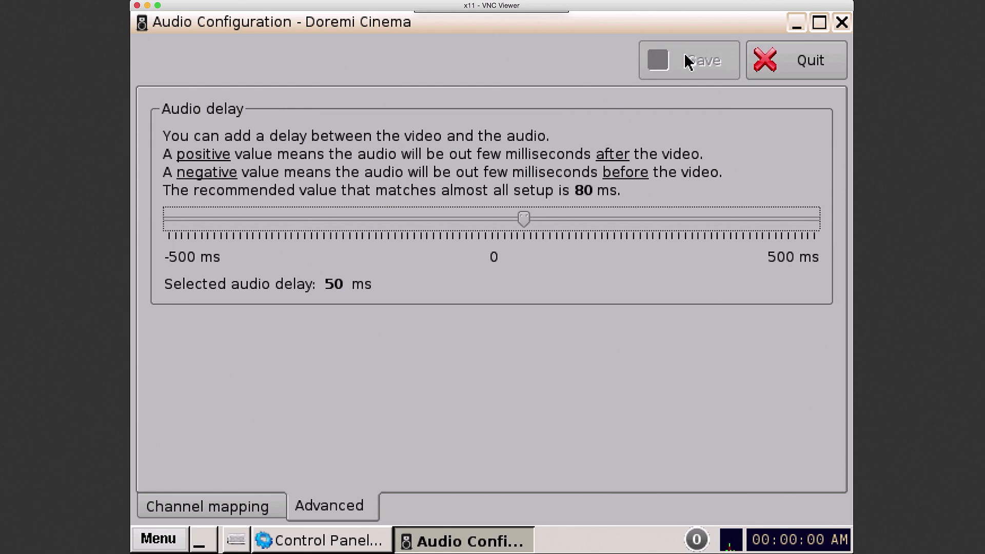
mouse_move(614, 175)
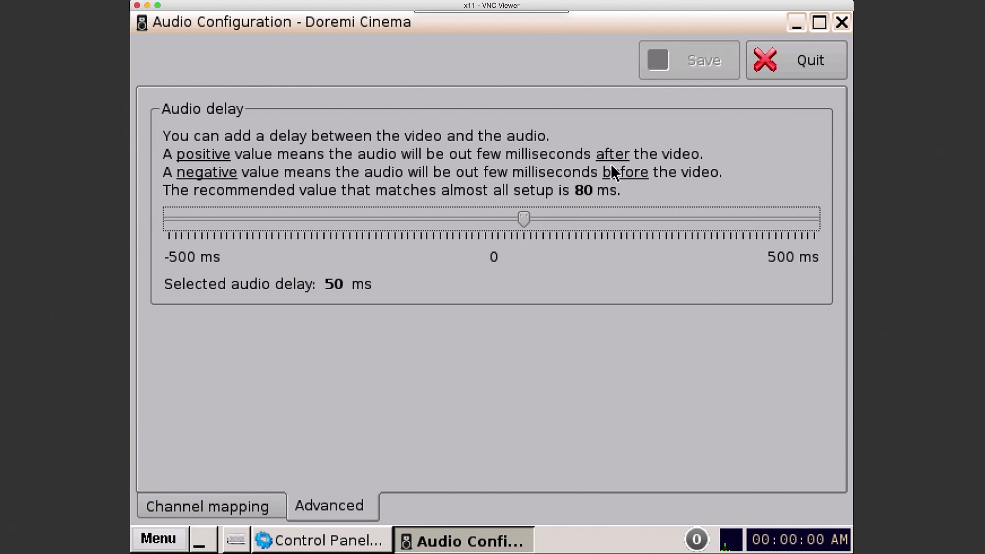